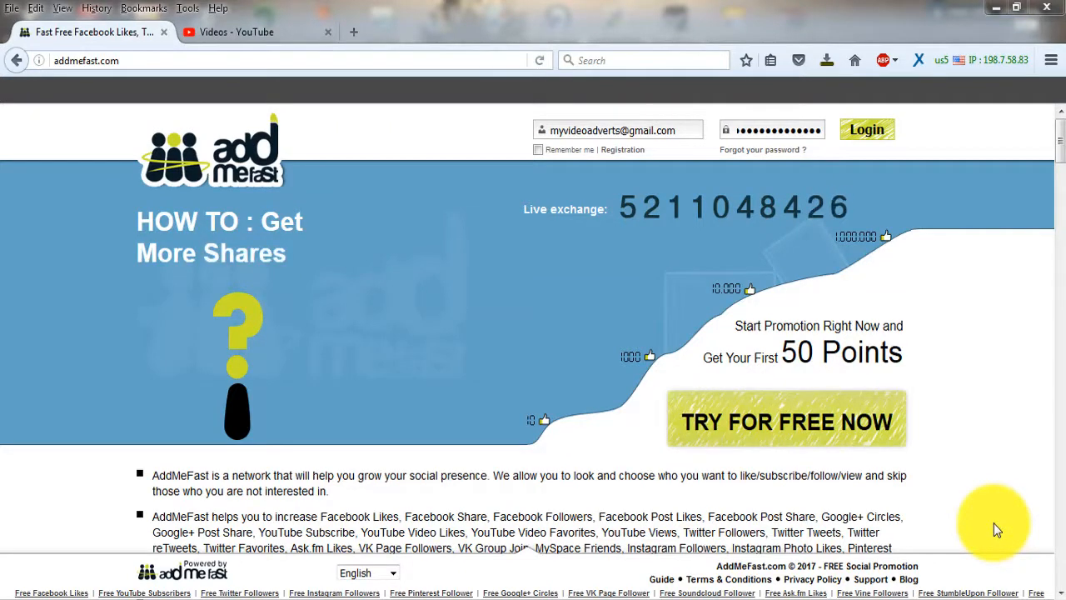
{"action": "mouse_move", "coordinate": [998, 395]}
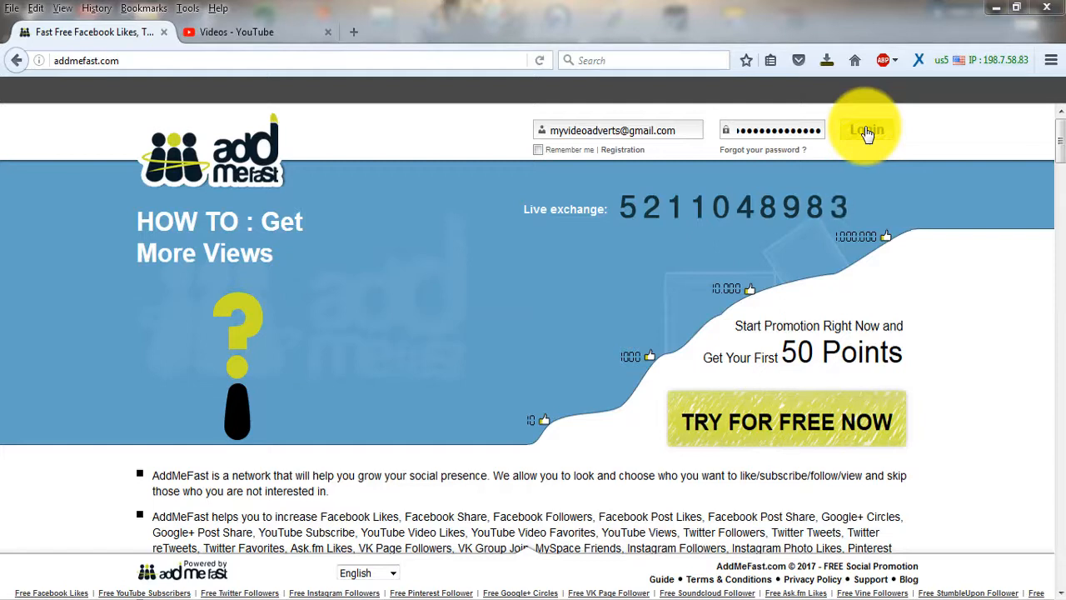
- Log in to AddMeFast with the already-entered email and password
{"action": "left_click", "coordinate": [866, 130]}
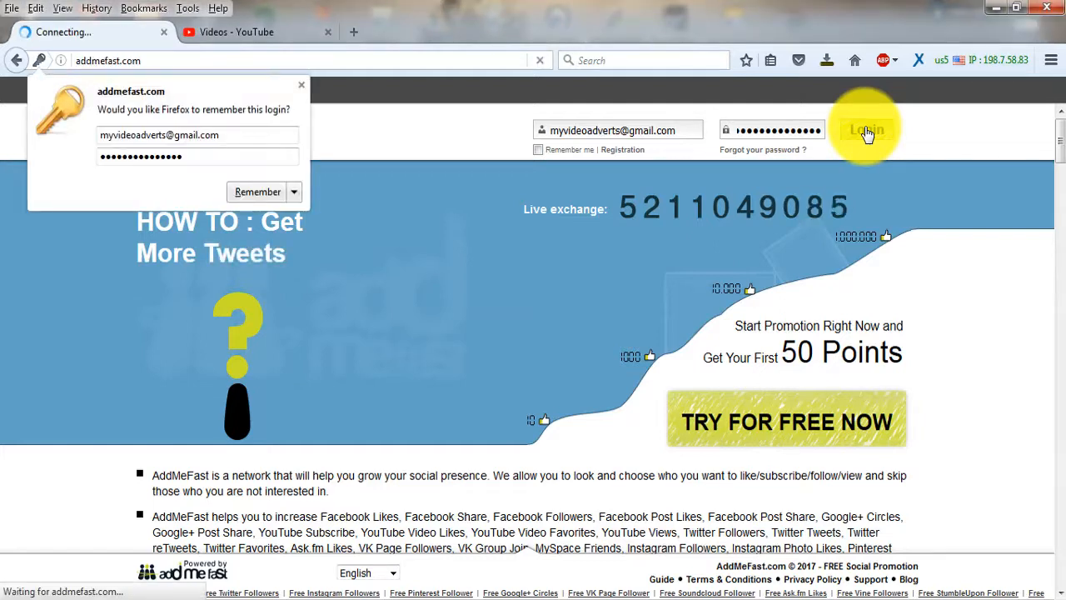
- Decline Firefox's remember-login prompt and review the welcome page with its 806-point balance
{"action": "left_click", "coordinate": [866, 130]}
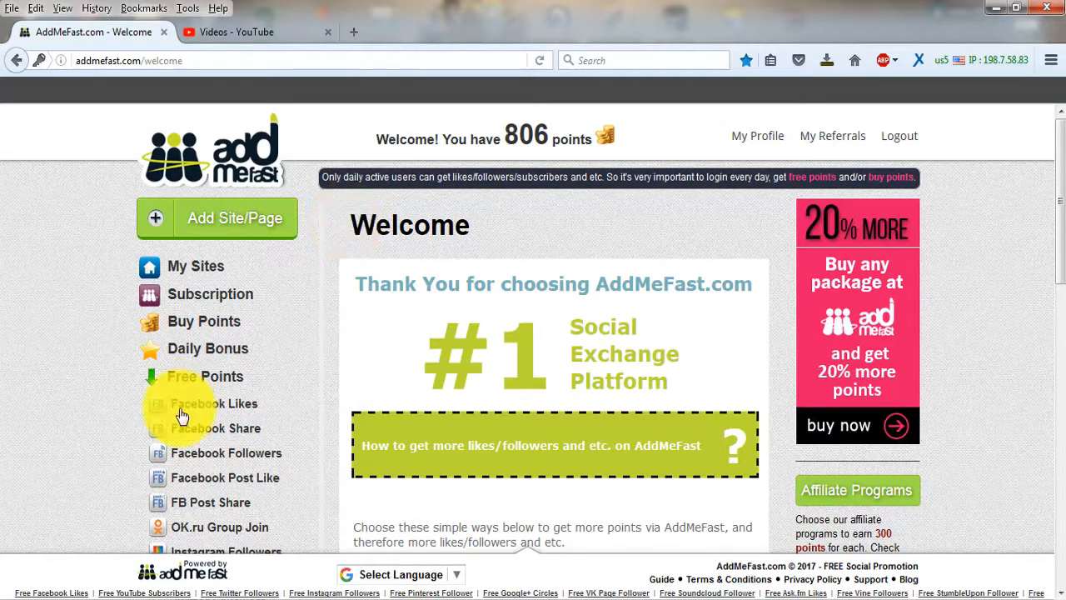
{"action": "scroll", "scroll_direction": "down", "scroll_amount": 3}
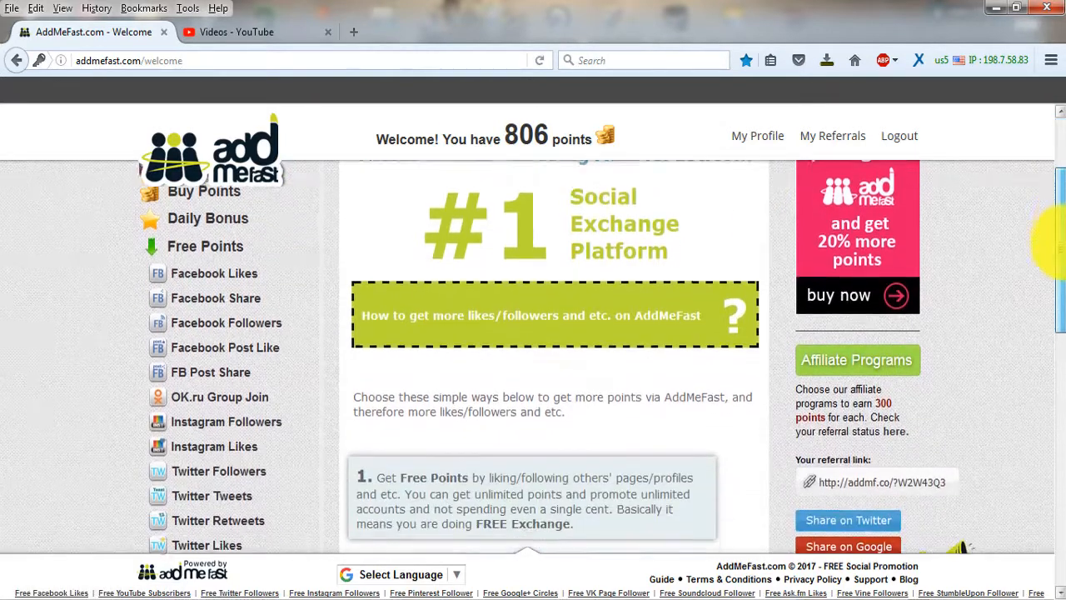
{"action": "scroll", "scroll_direction": "down", "scroll_amount": 3}
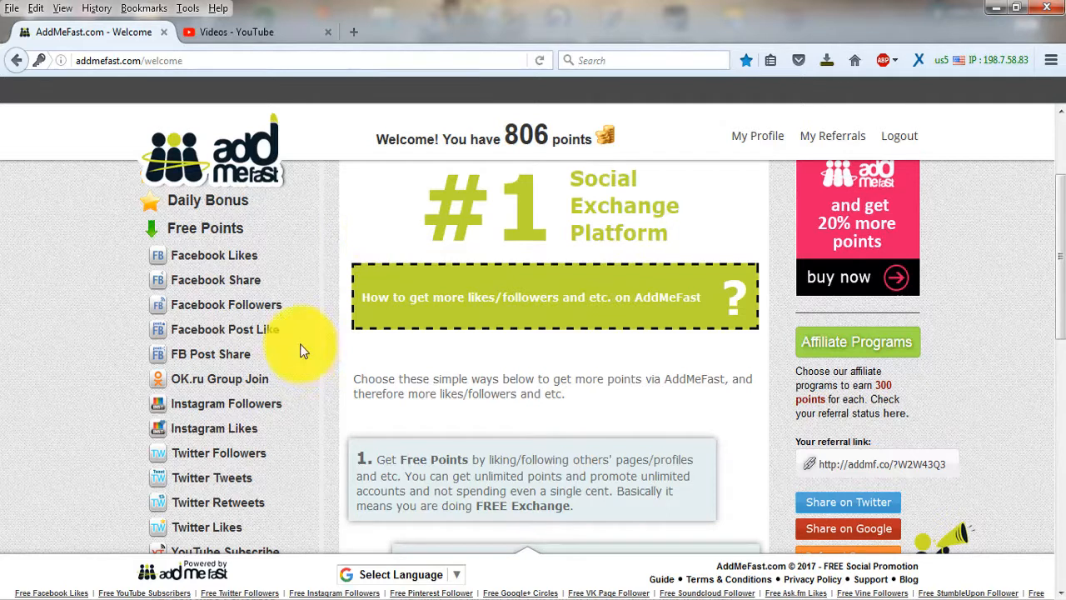
{"action": "mouse_move", "coordinate": [230, 363]}
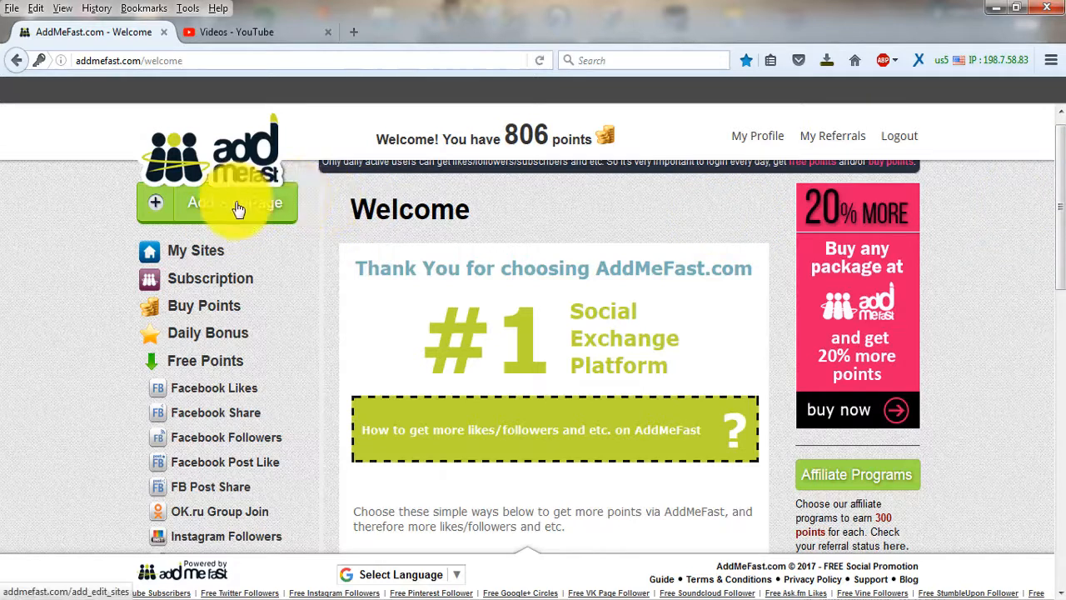
- Start adding new content via Add Site/Page, with twitter.com opened in another tab
{"action": "left_click", "coordinate": [237, 204]}
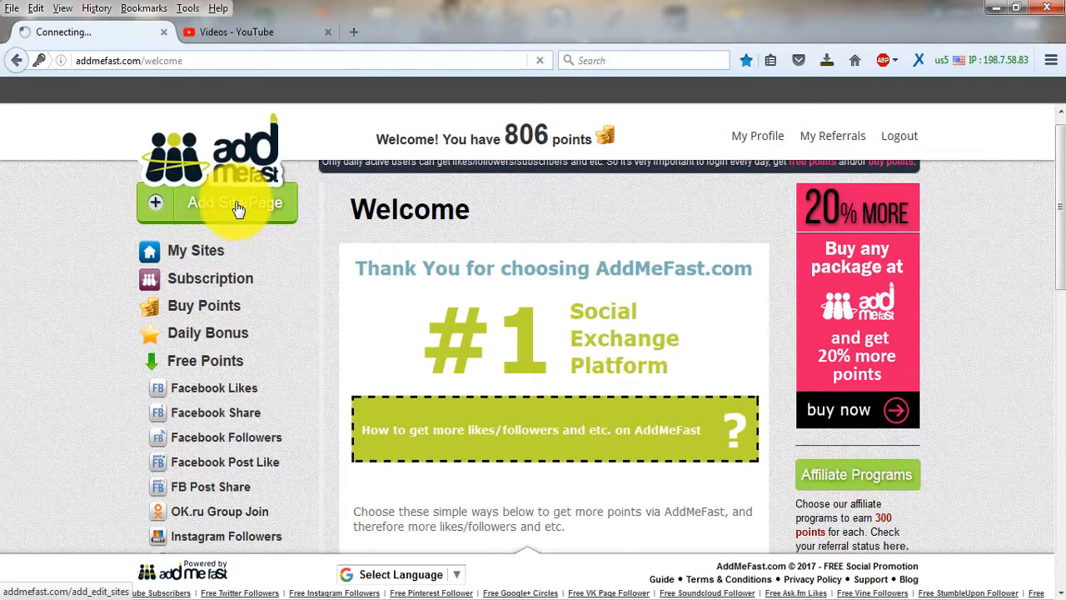
{"action": "left_click", "coordinate": [237, 203]}
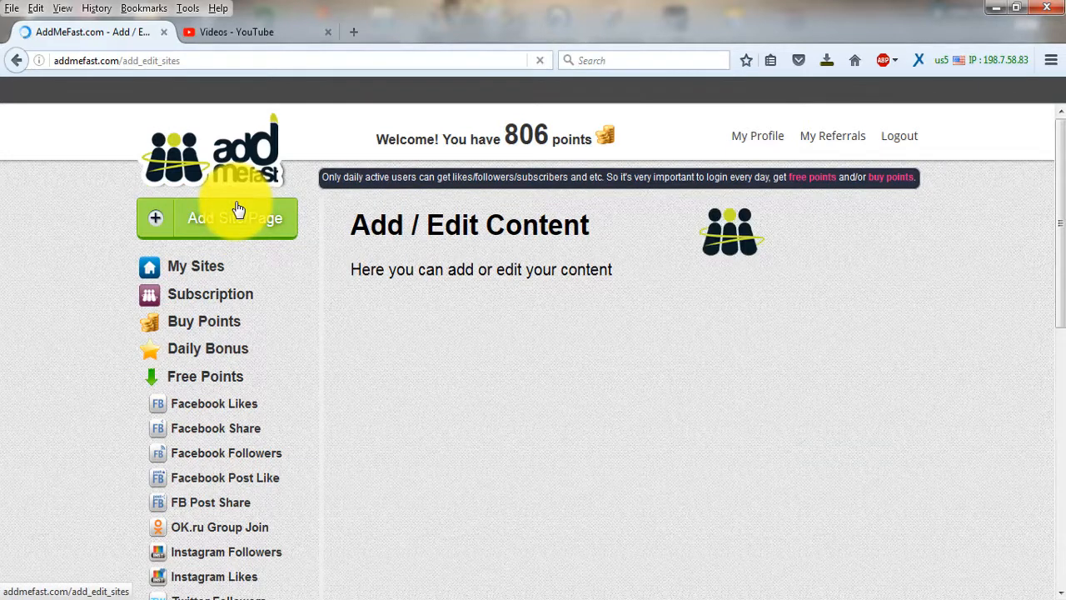
{"action": "left_click", "coordinate": [236, 216]}
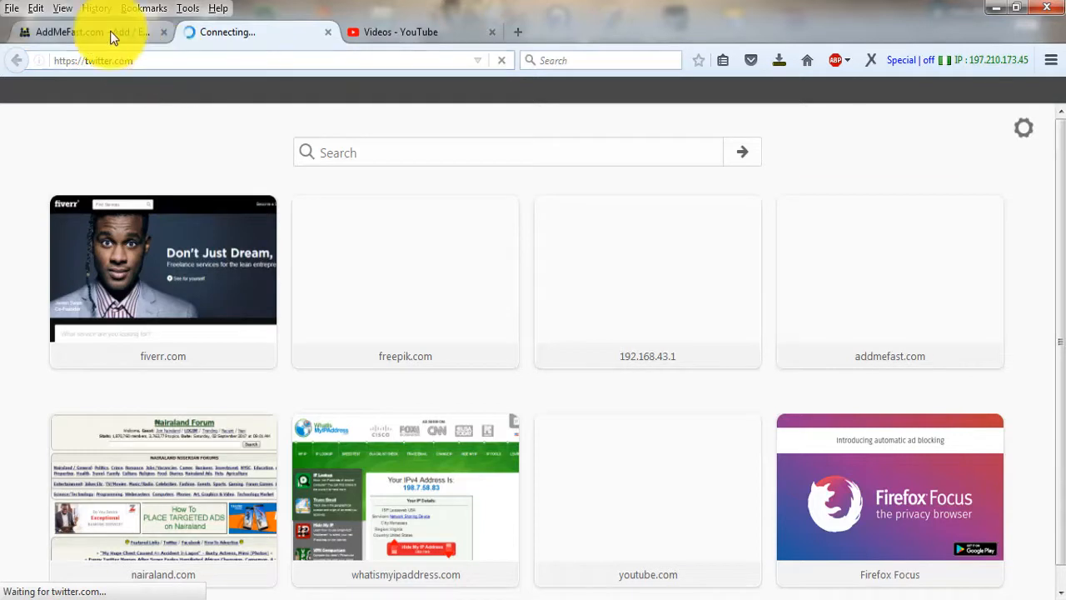
{"action": "left_click", "coordinate": [83, 31]}
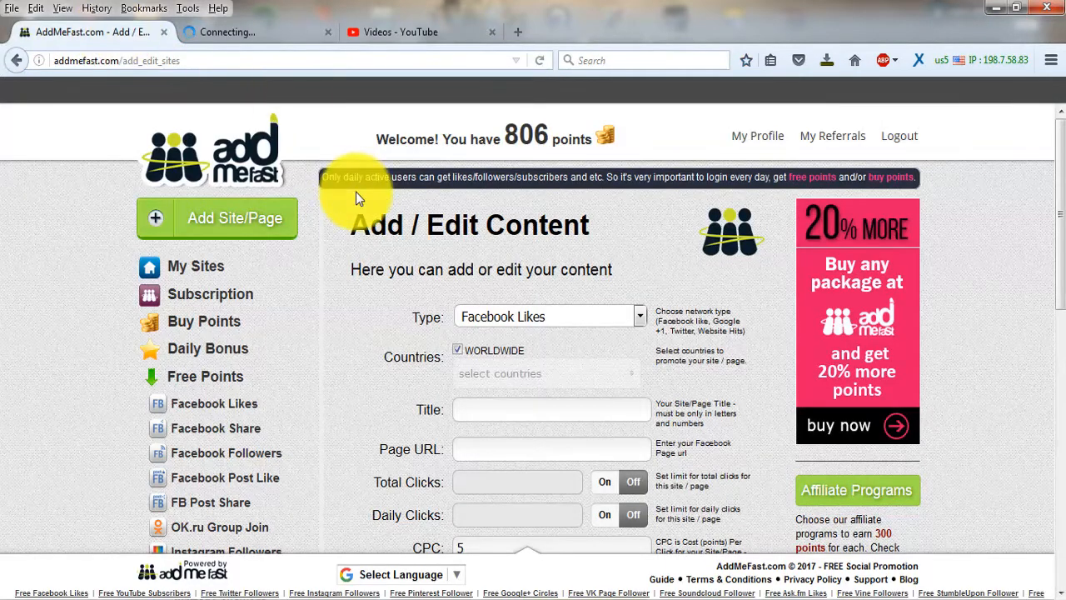
{"action": "mouse_move", "coordinate": [517, 316]}
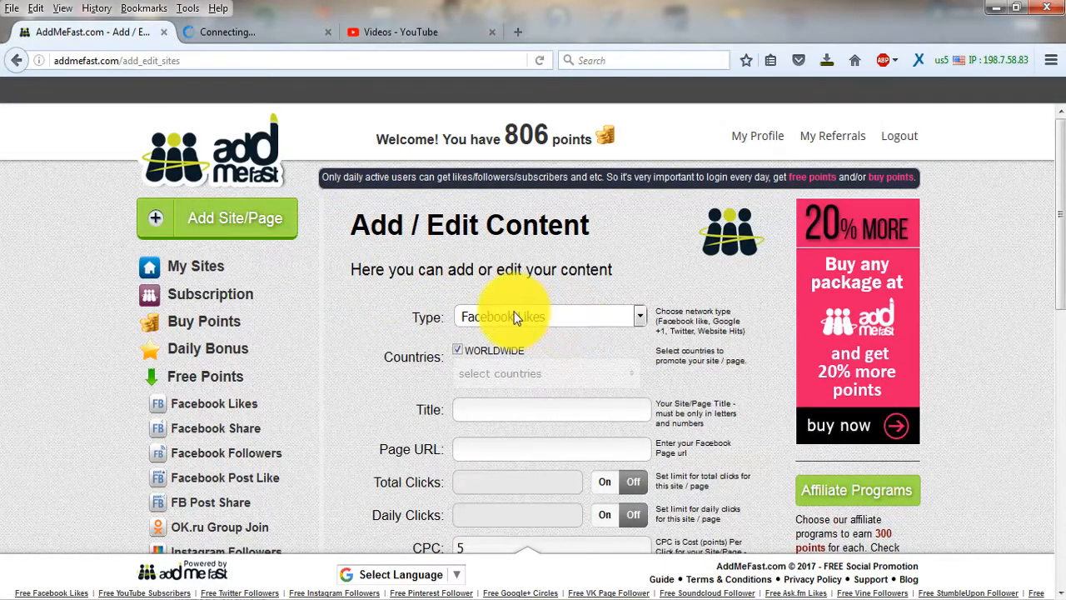
{"action": "mouse_move", "coordinate": [516, 303]}
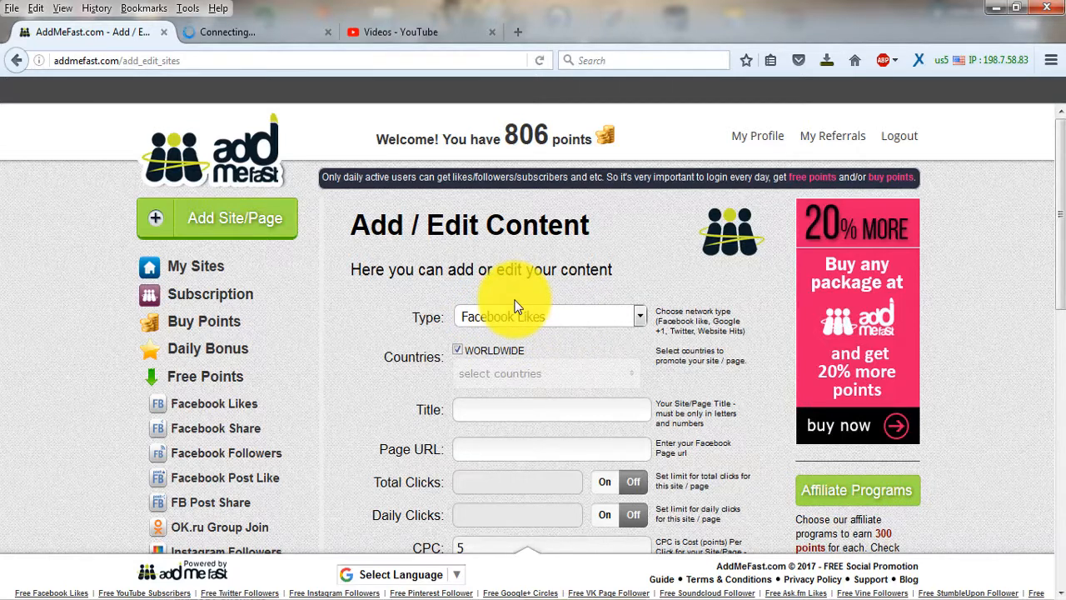
{"action": "mouse_move", "coordinate": [639, 315]}
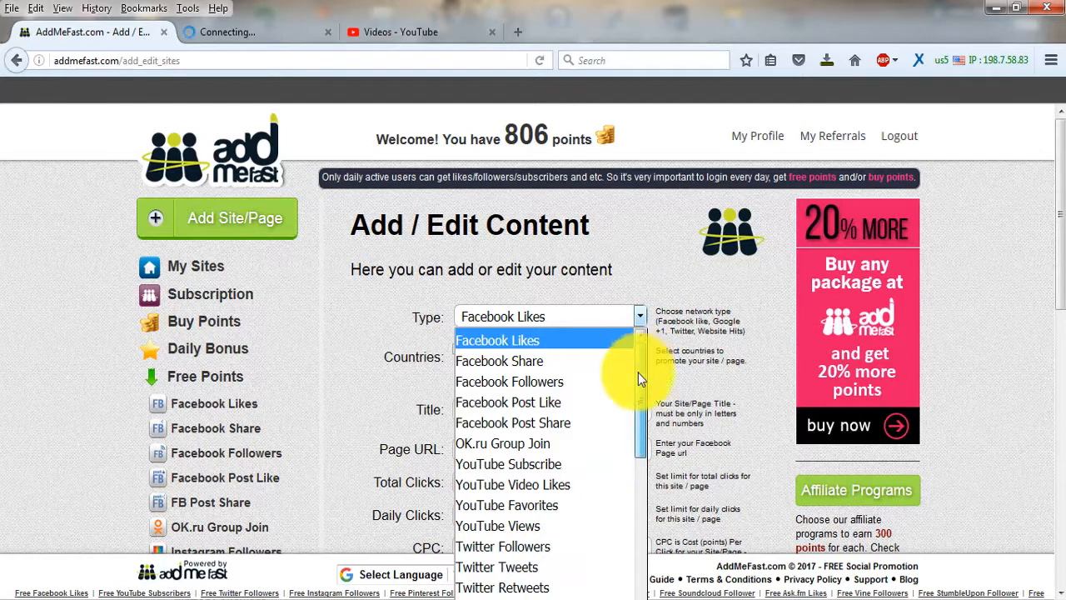
- Choose Twitter Retweets as the content type with worldwide country targeting
{"action": "scroll", "scroll_direction": "down", "scroll_amount": 3}
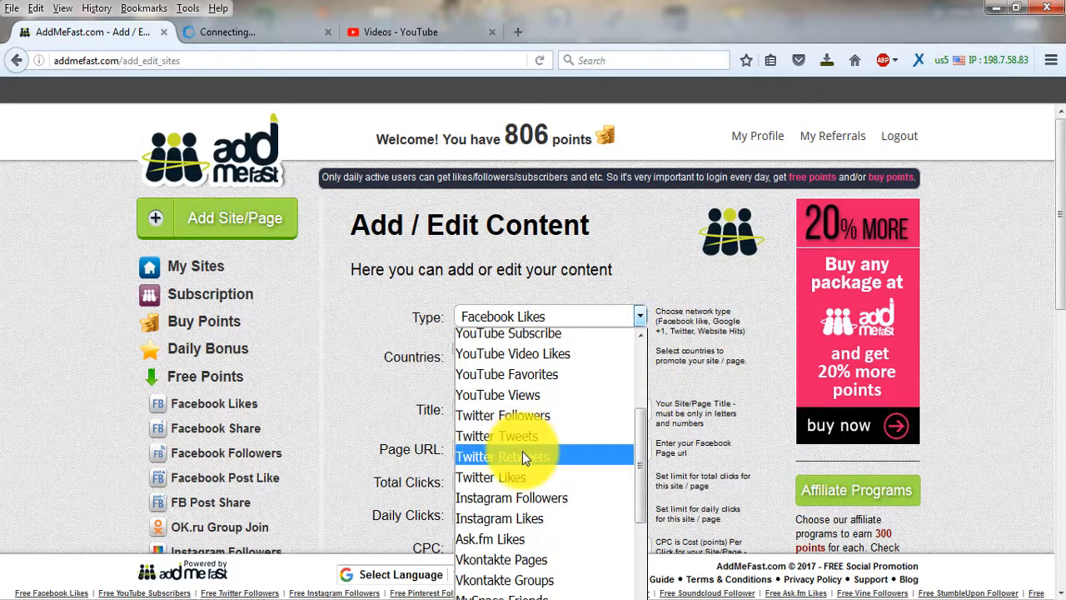
{"action": "left_click", "coordinate": [503, 456]}
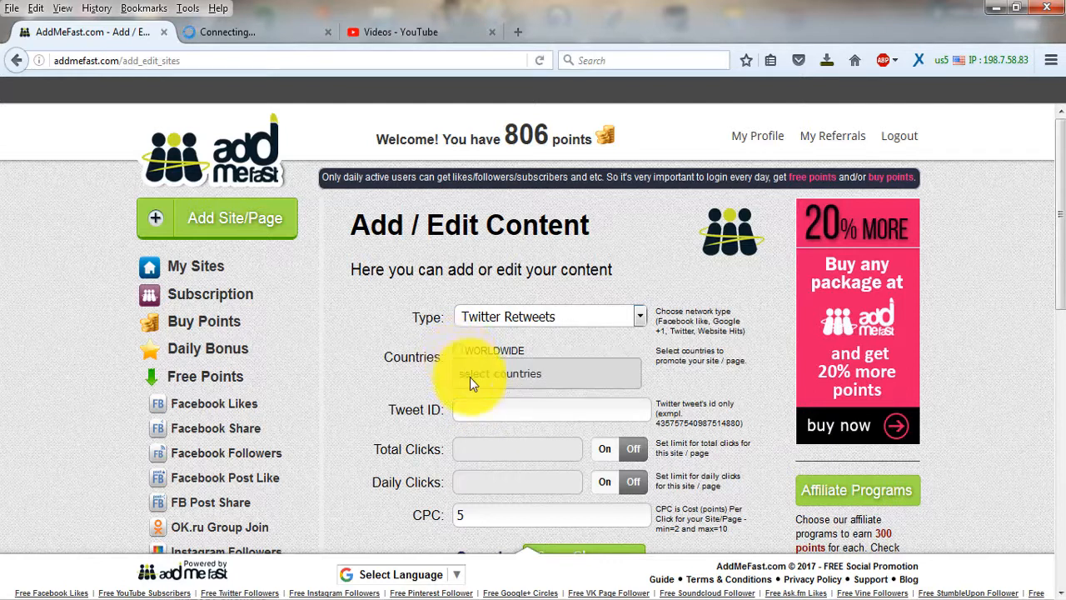
{"action": "left_click", "coordinate": [546, 373]}
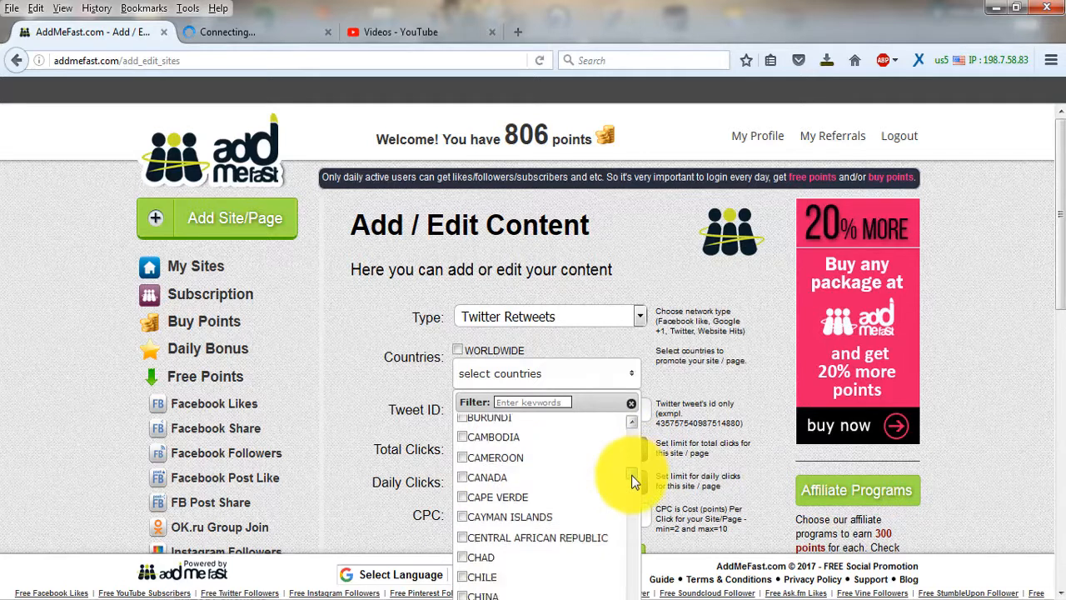
{"action": "scroll", "scroll_direction": "down", "scroll_amount": 3}
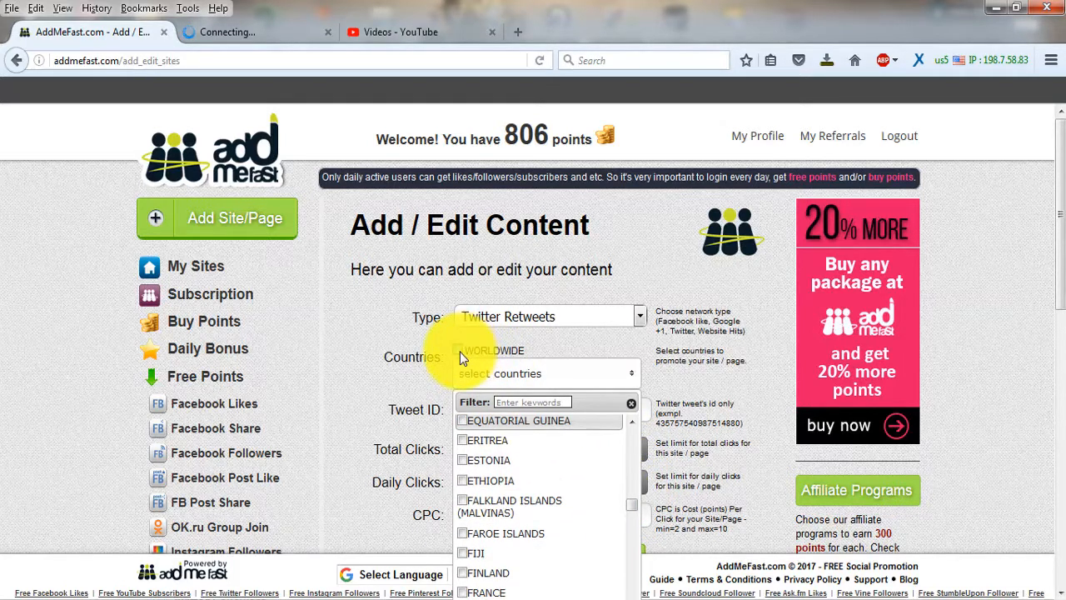
{"action": "left_click", "coordinate": [456, 349]}
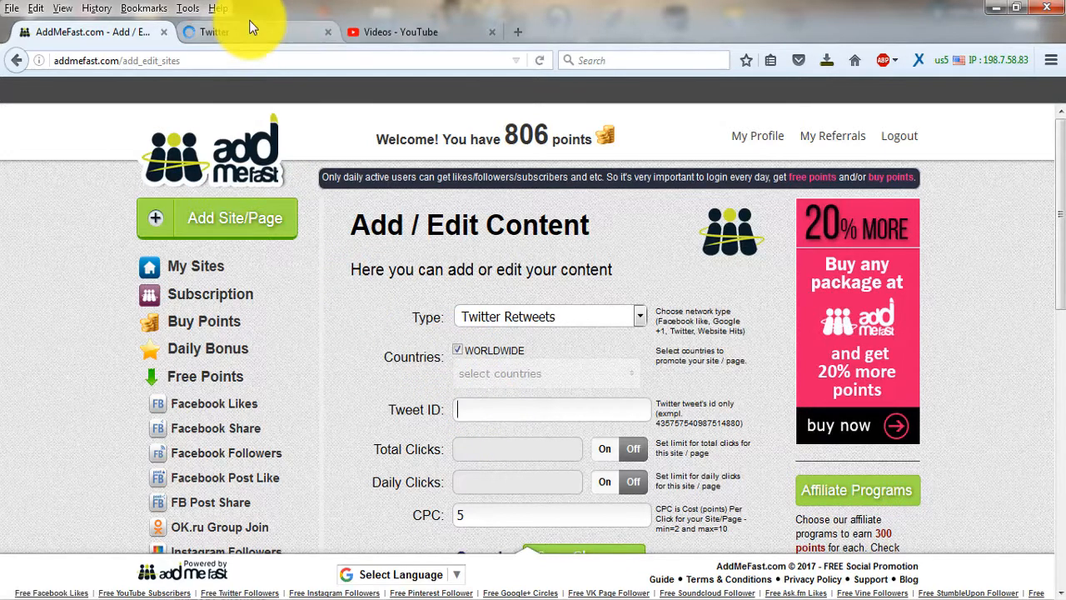
{"action": "left_click", "coordinate": [215, 32]}
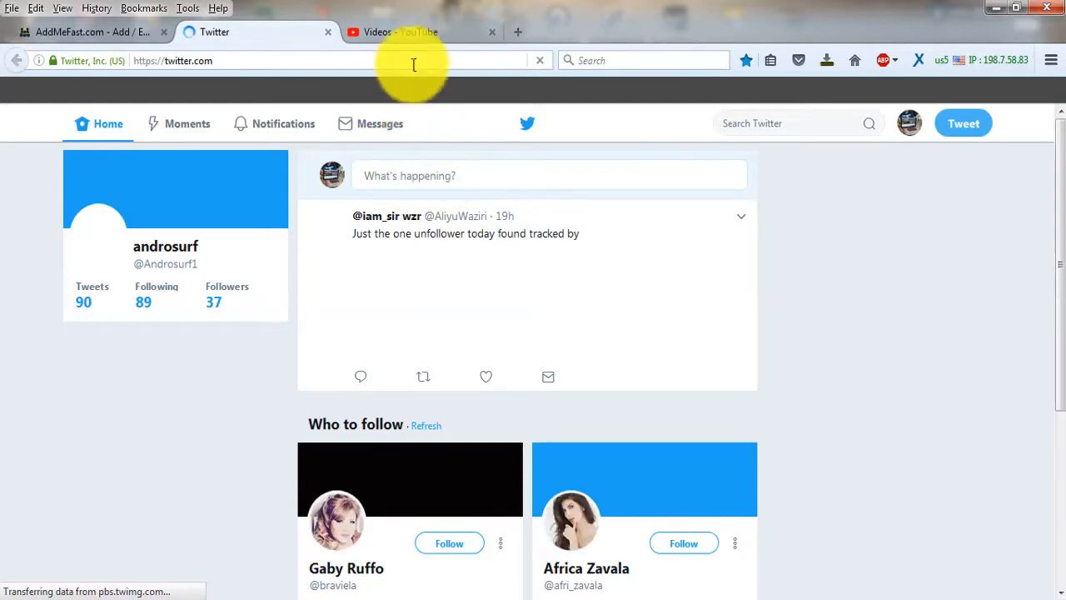
- Open the 5 Best Whiteboard Animation Softwares video link in a new tab from YouTube Studio
{"action": "left_click", "coordinate": [400, 32]}
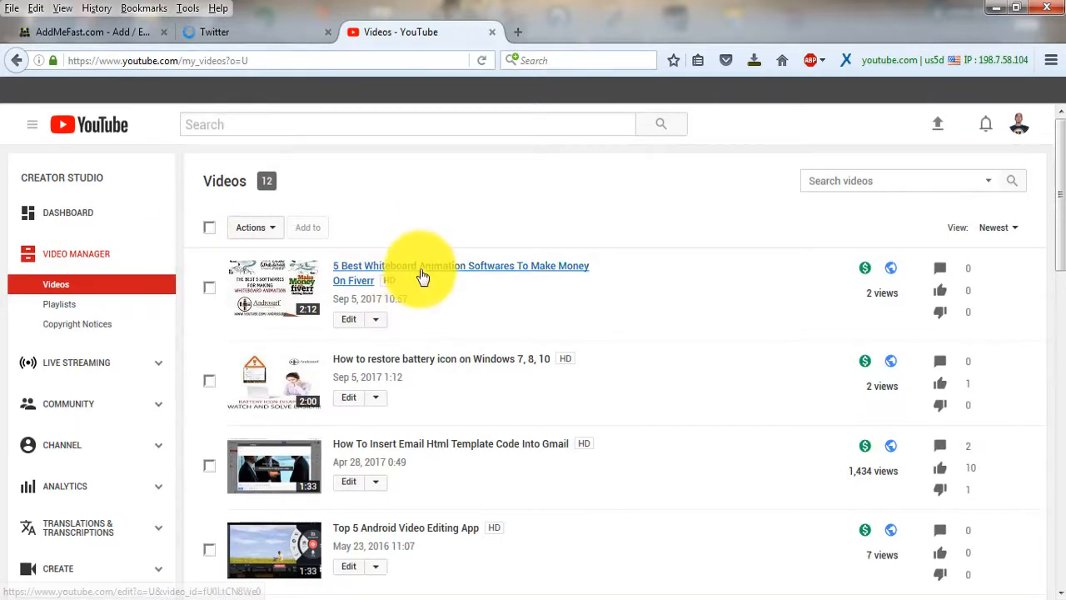
{"action": "right_click", "coordinate": [425, 274]}
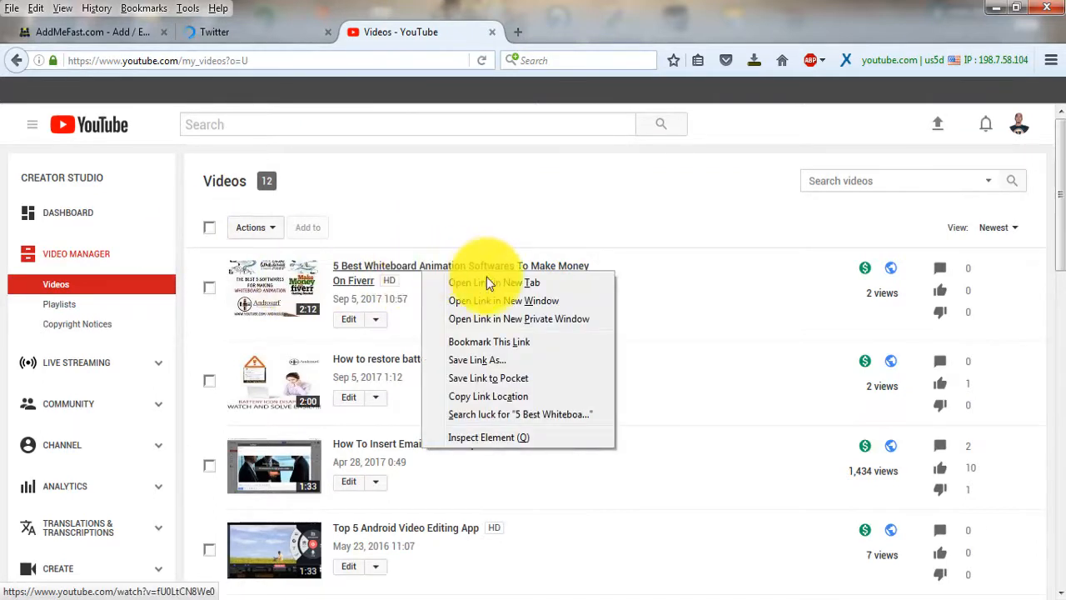
{"action": "left_click", "coordinate": [493, 281]}
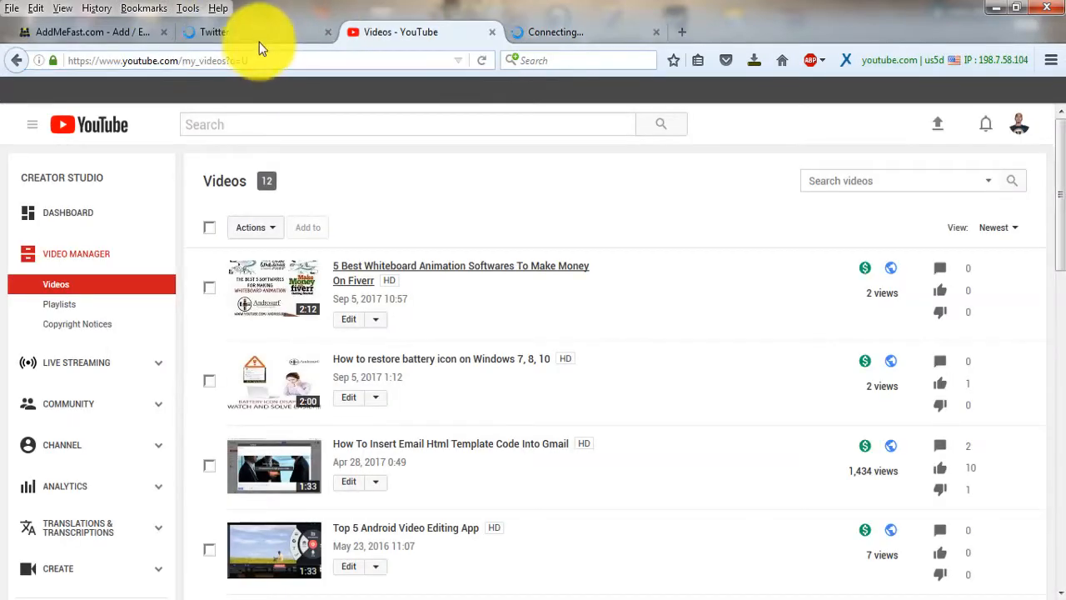
{"action": "left_click", "coordinate": [213, 32]}
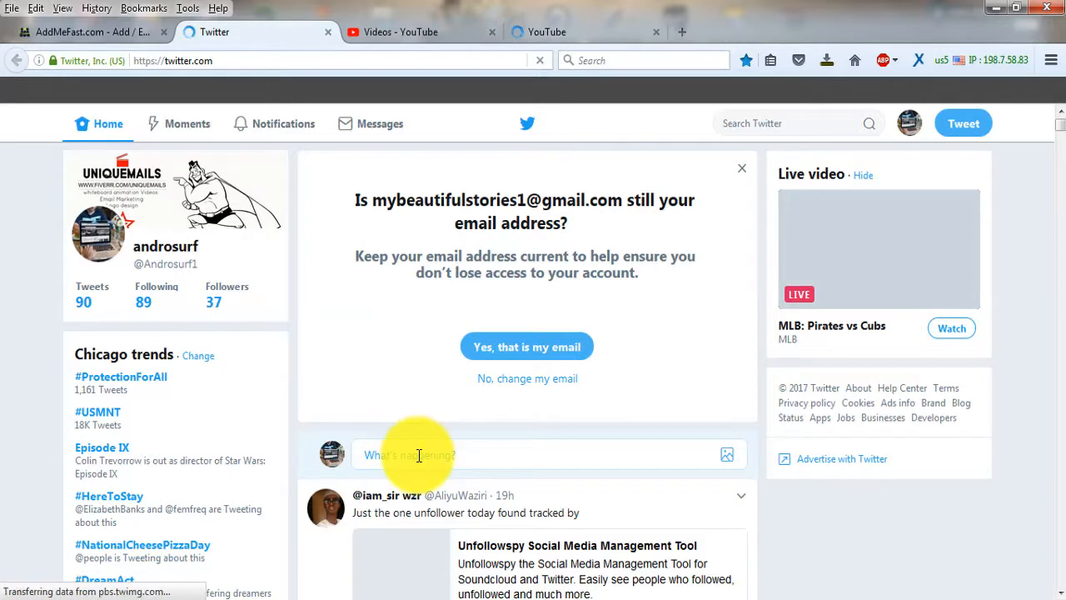
{"action": "type", "text": "https://www.youtube.com/edit?o=U&video_id=fU0LtCN8We0"}
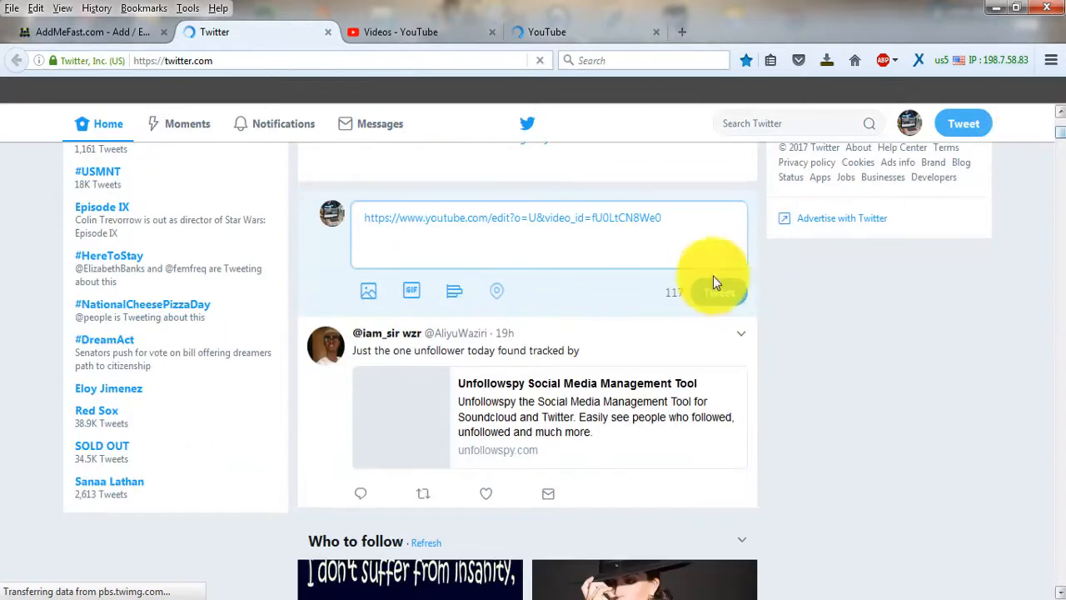
{"action": "left_click", "coordinate": [718, 291]}
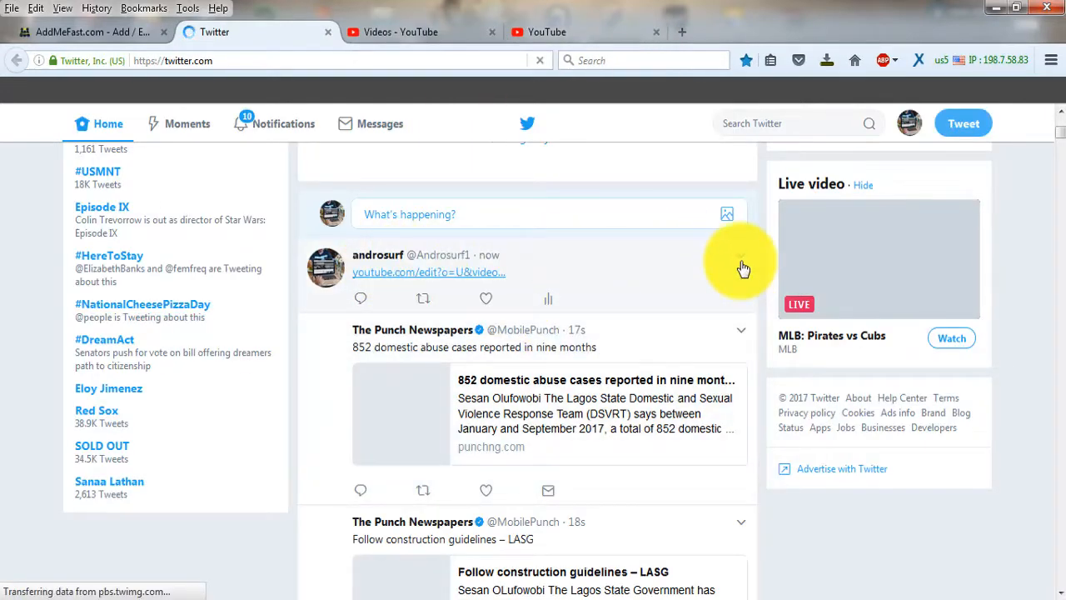
- Copy the new tweet's link and return to the AddMeFast form
{"action": "left_click", "coordinate": [739, 254]}
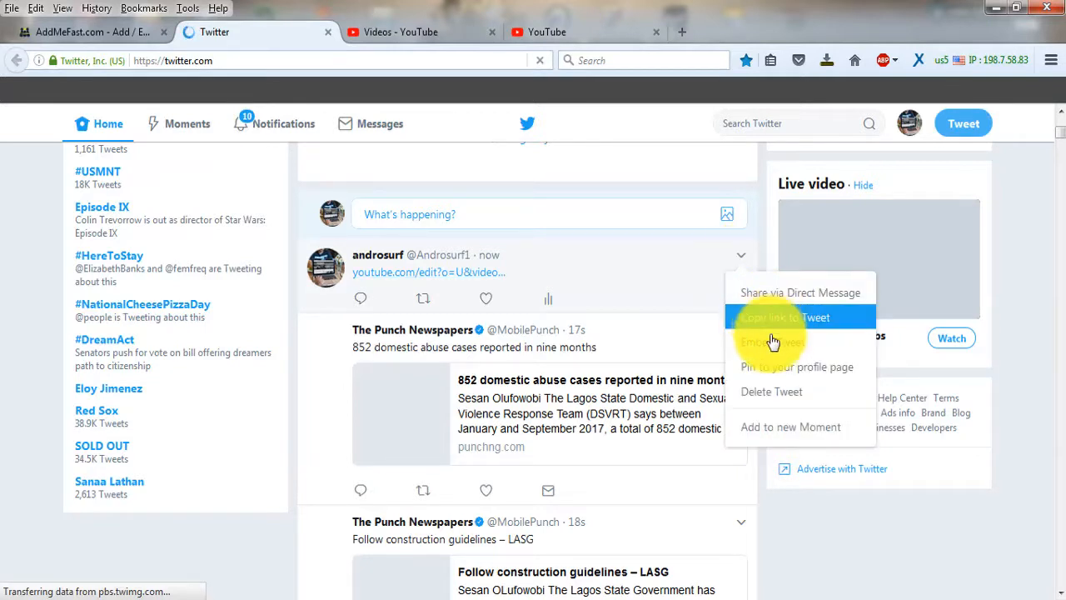
{"action": "left_click", "coordinate": [783, 316]}
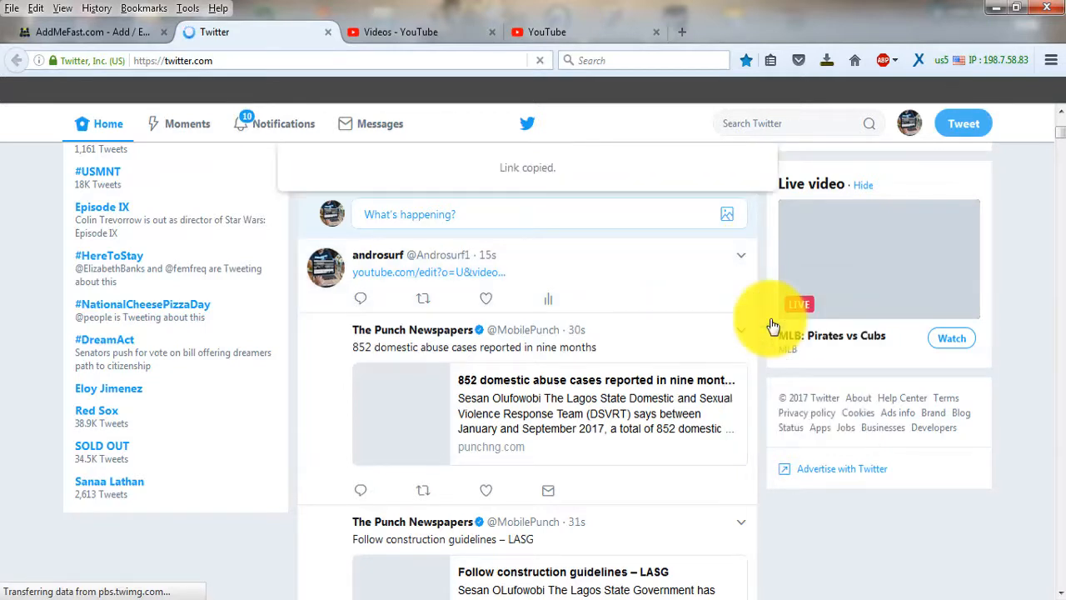
{"action": "left_click", "coordinate": [80, 31]}
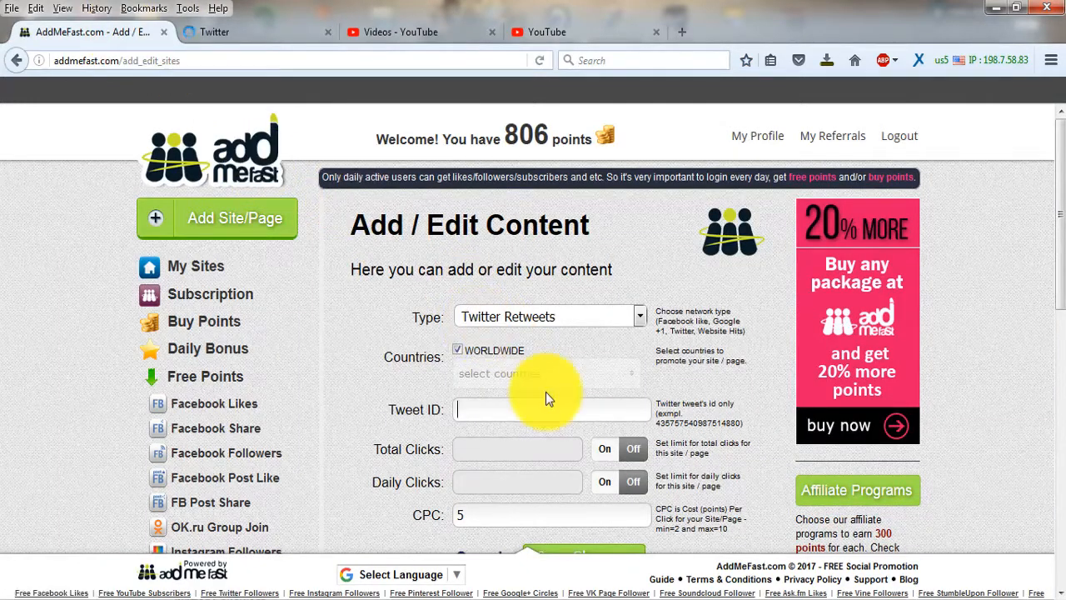
{"action": "type", "text": "surf1/status/905213867248279552"}
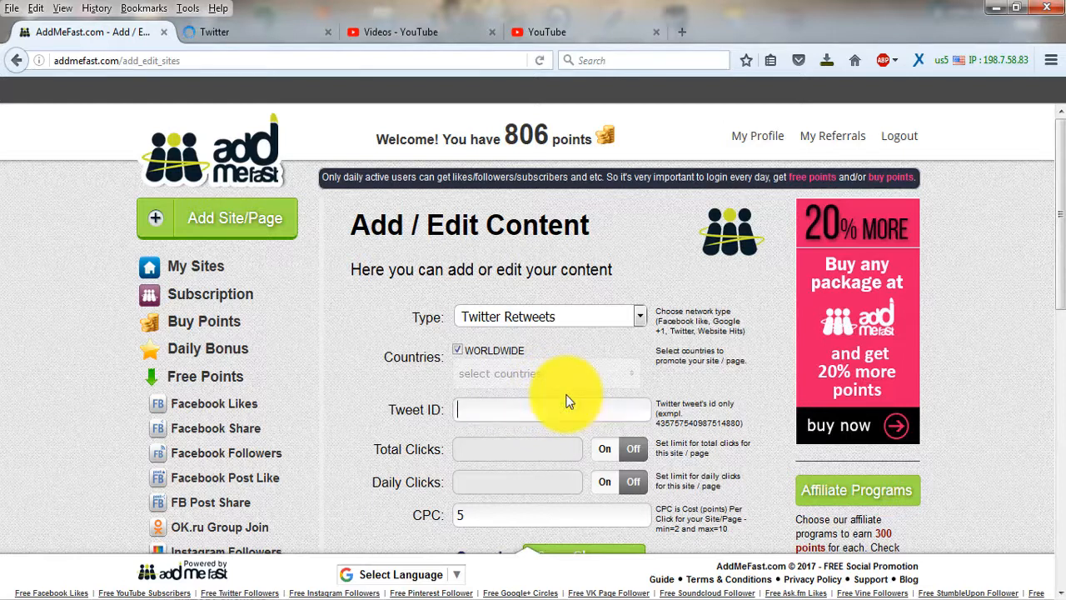
{"action": "right_click", "coordinate": [553, 410]}
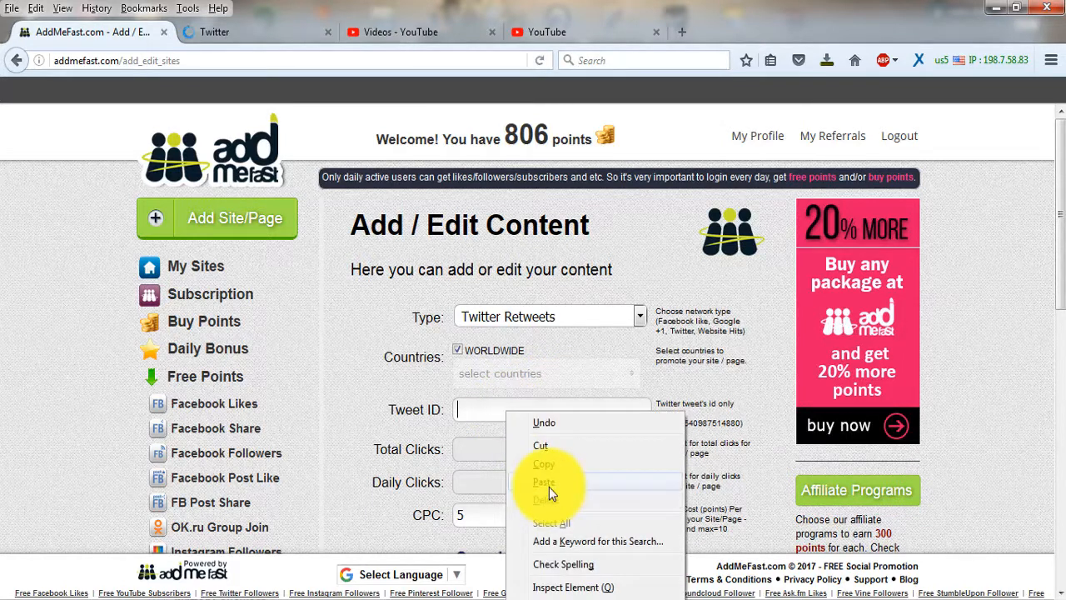
{"action": "left_click", "coordinate": [543, 482]}
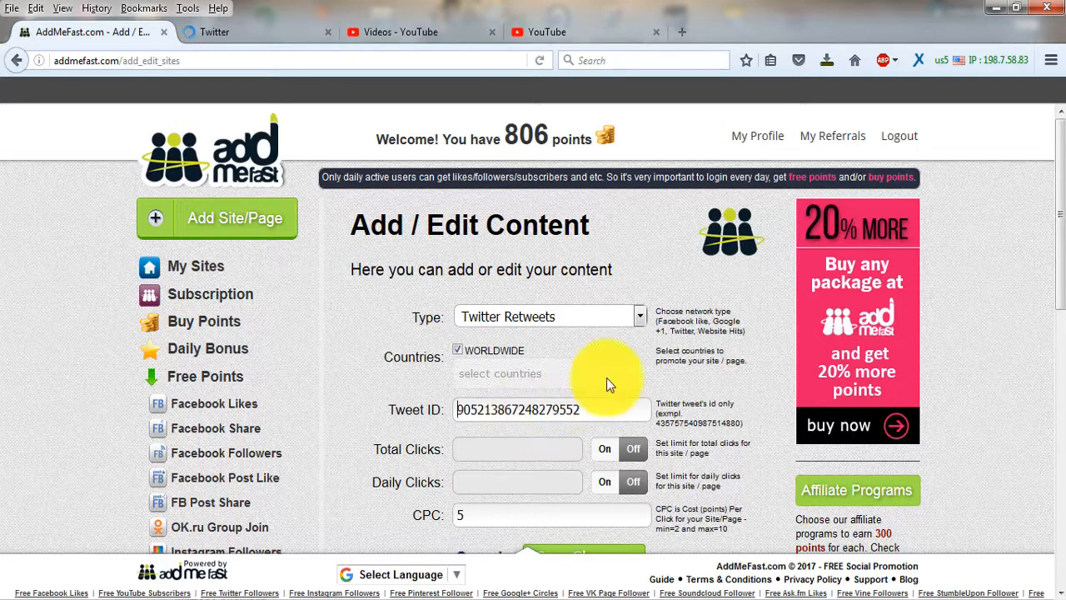
{"action": "mouse_move", "coordinate": [570, 486]}
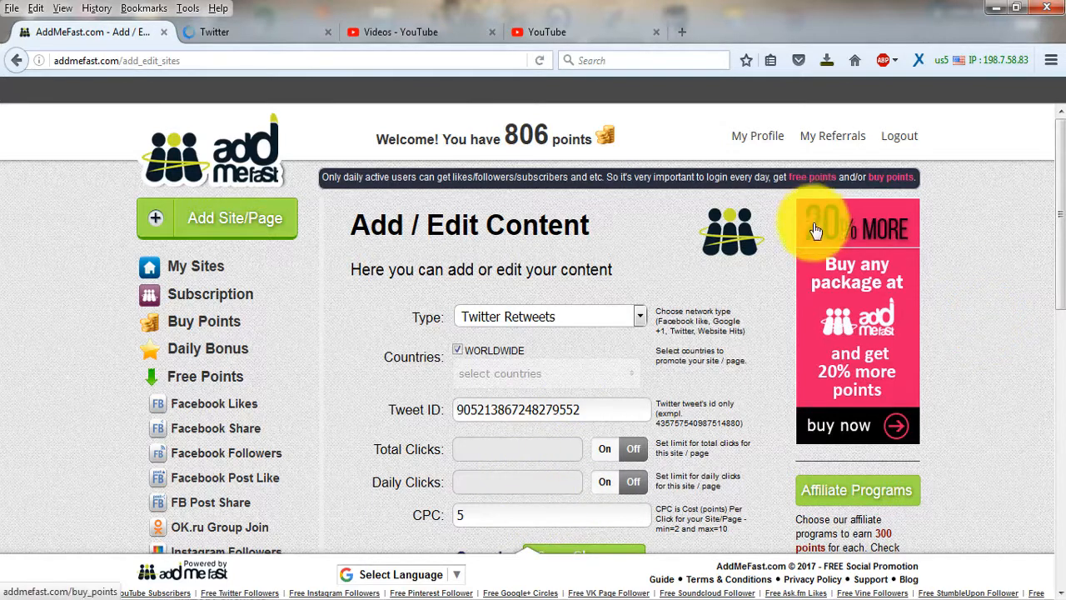
{"action": "scroll", "scroll_direction": "down", "scroll_amount": 3}
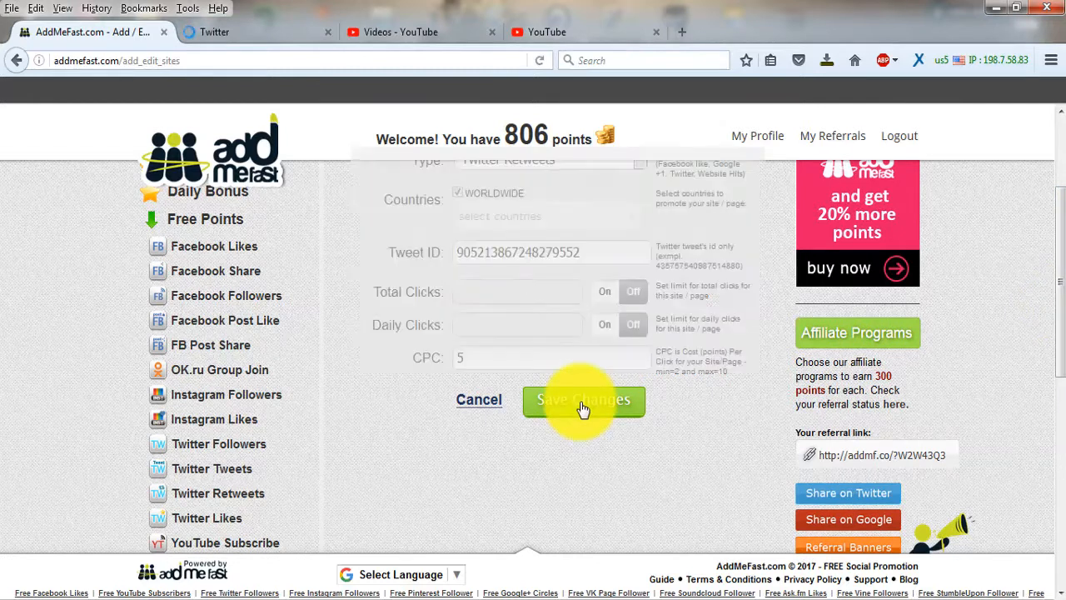
- Save the Twitter Retweets campaign so it appears under My Sites
{"action": "left_click", "coordinate": [583, 400]}
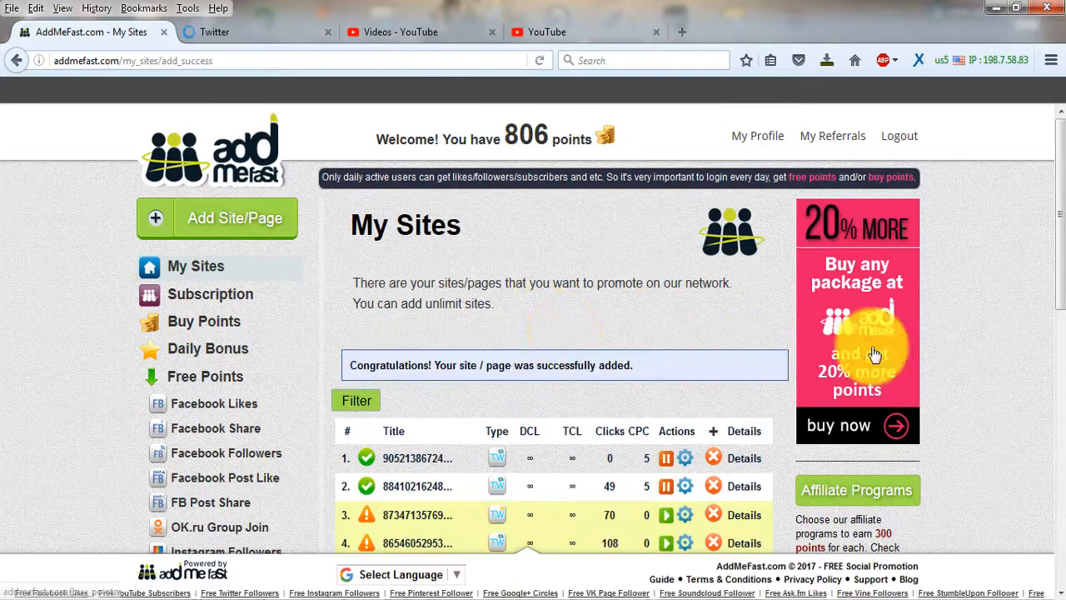
{"action": "scroll", "scroll_direction": "down", "scroll_amount": 3}
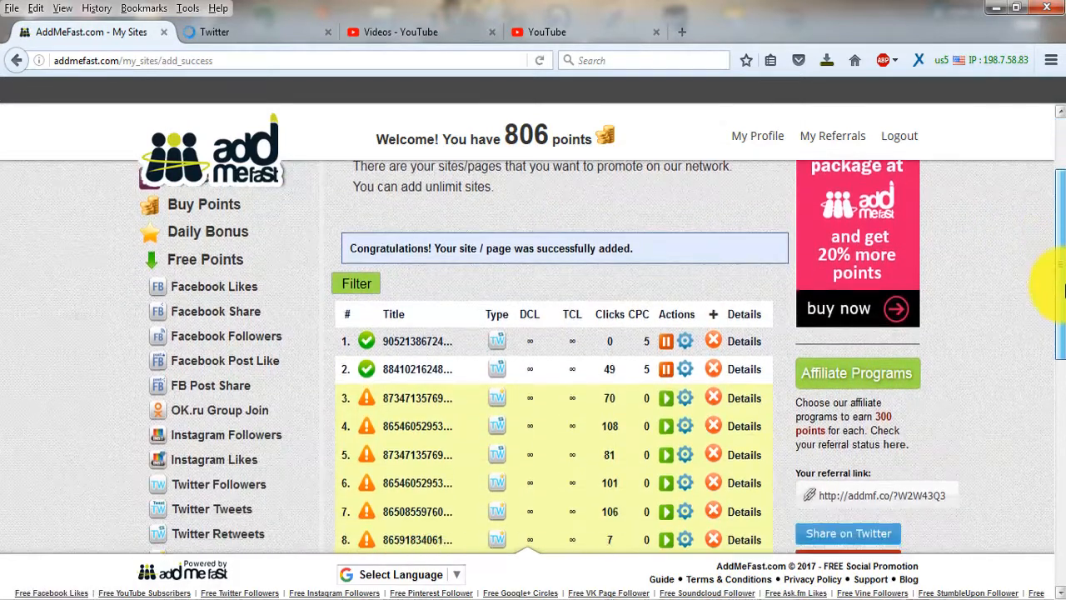
{"action": "scroll", "scroll_direction": "down", "scroll_amount": 3}
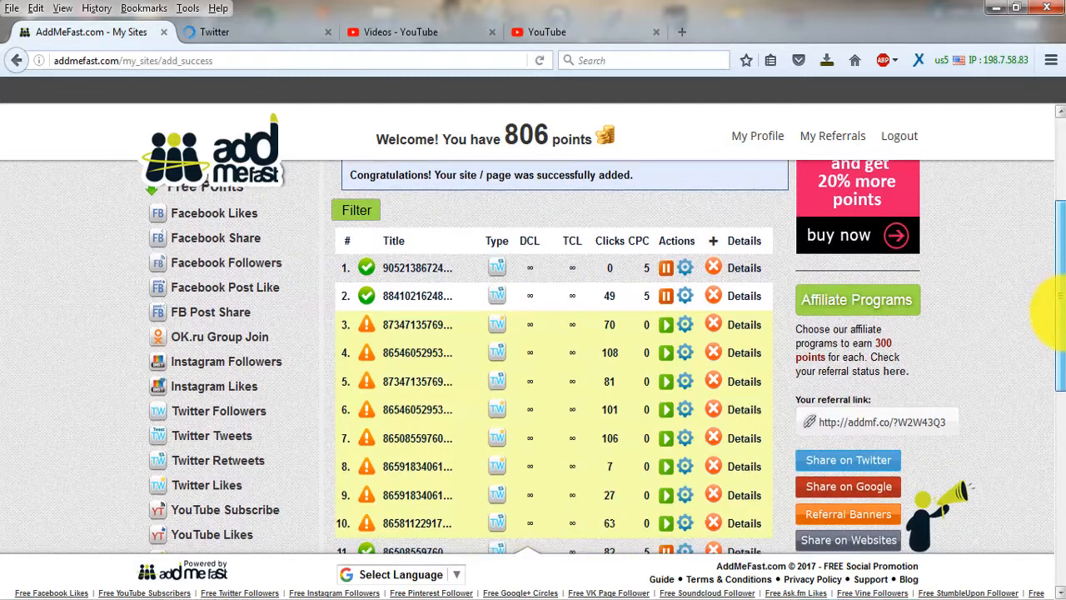
{"action": "scroll", "scroll_direction": "down", "scroll_amount": 3}
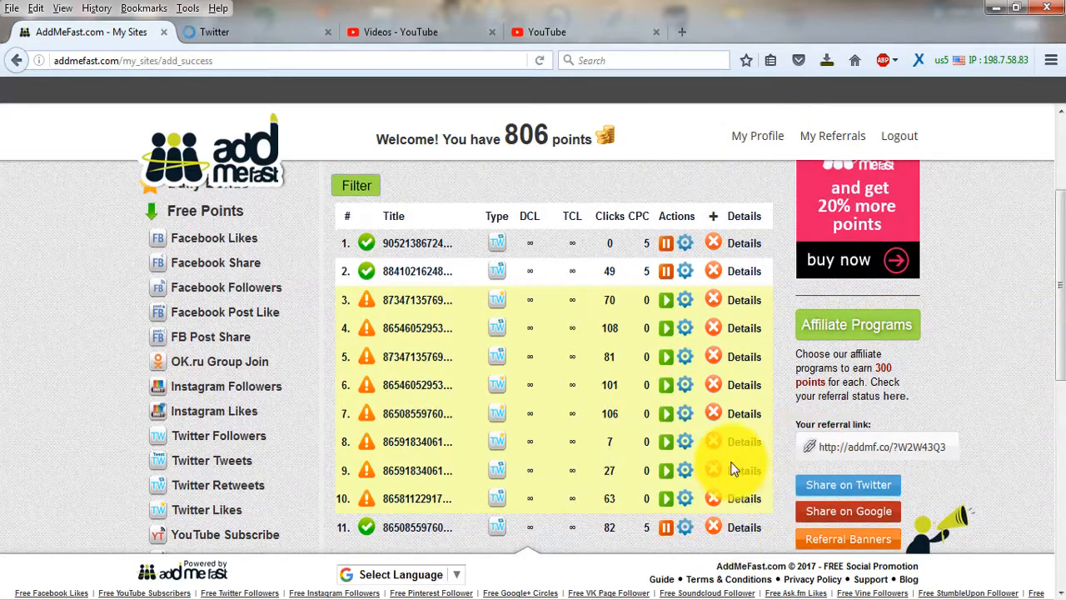
{"action": "left_click", "coordinate": [743, 326]}
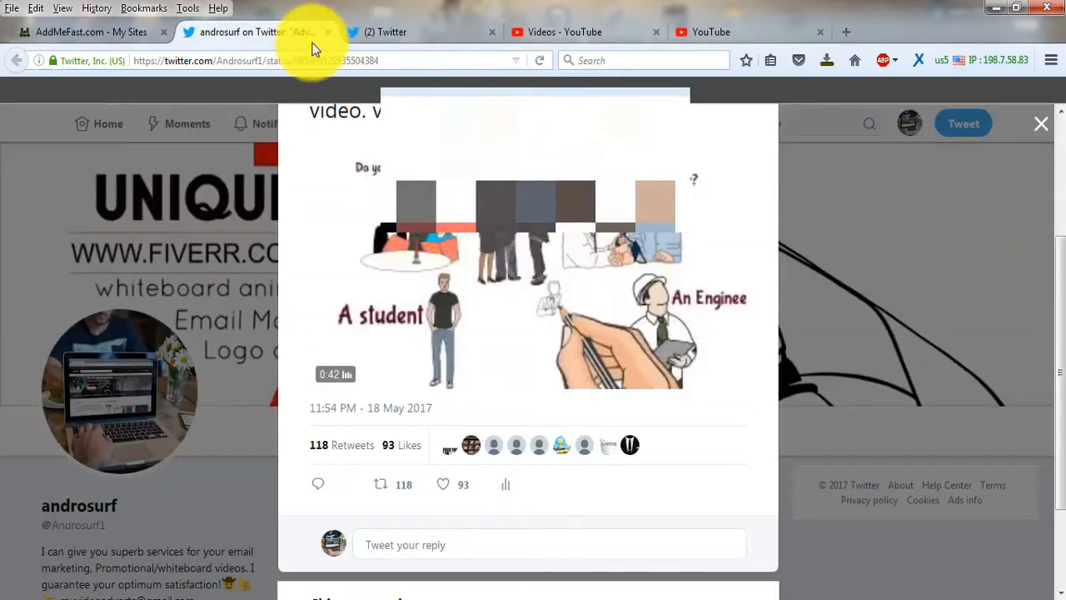
{"action": "left_click", "coordinate": [83, 32]}
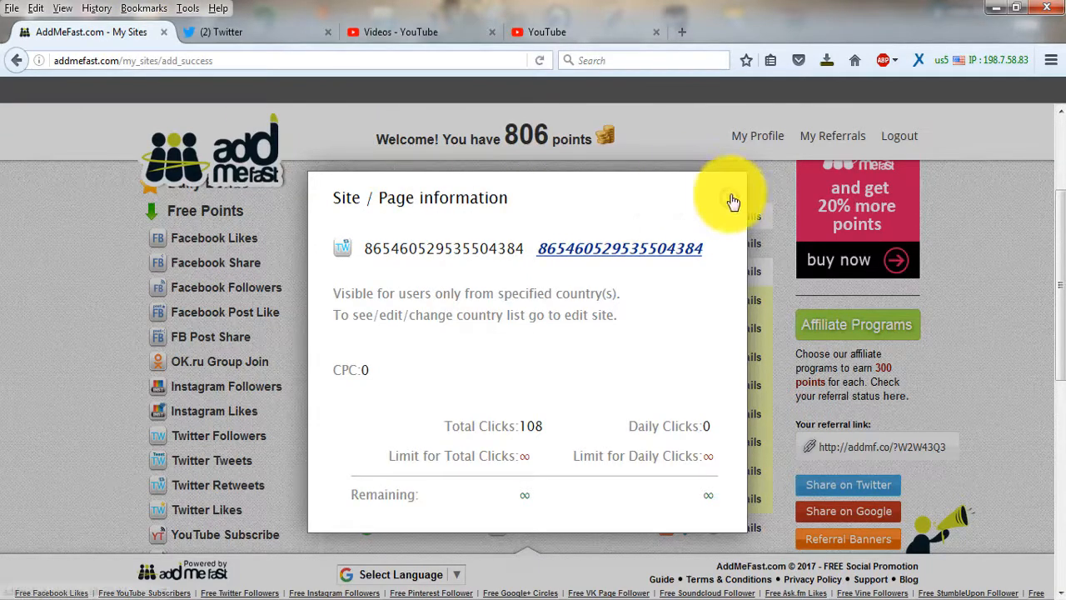
- Close the tweet's Site / Page information popup, leaving the My Sites list
{"action": "left_click", "coordinate": [729, 197]}
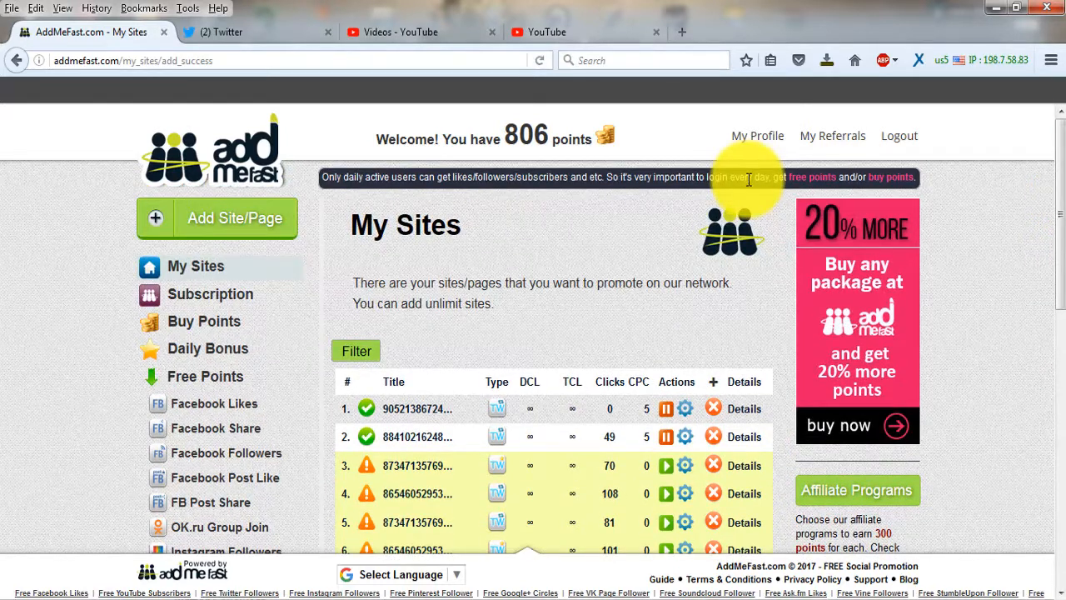
{"action": "mouse_move", "coordinate": [536, 275]}
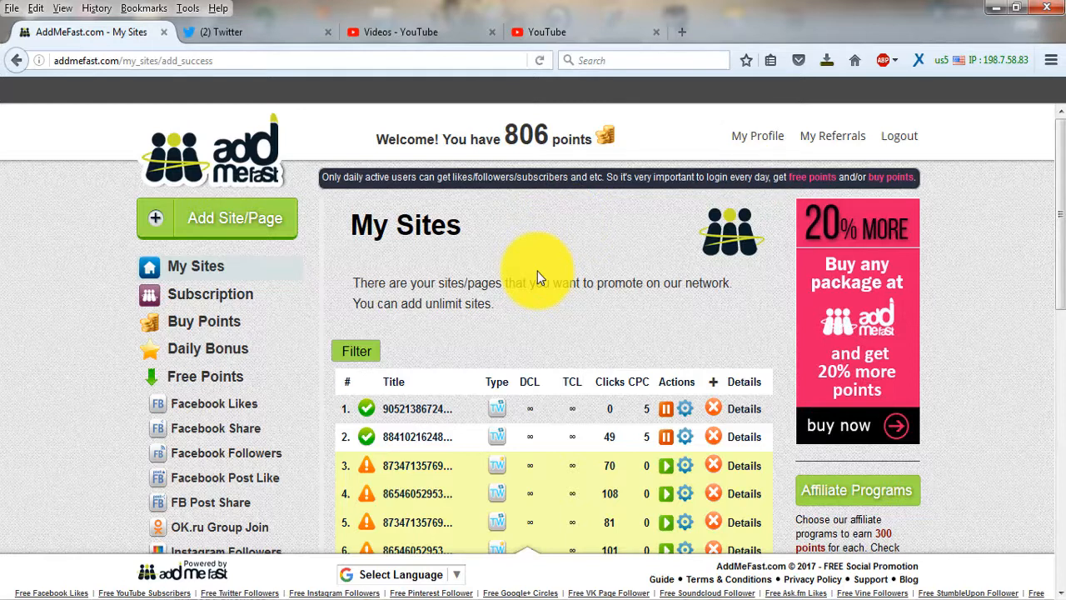